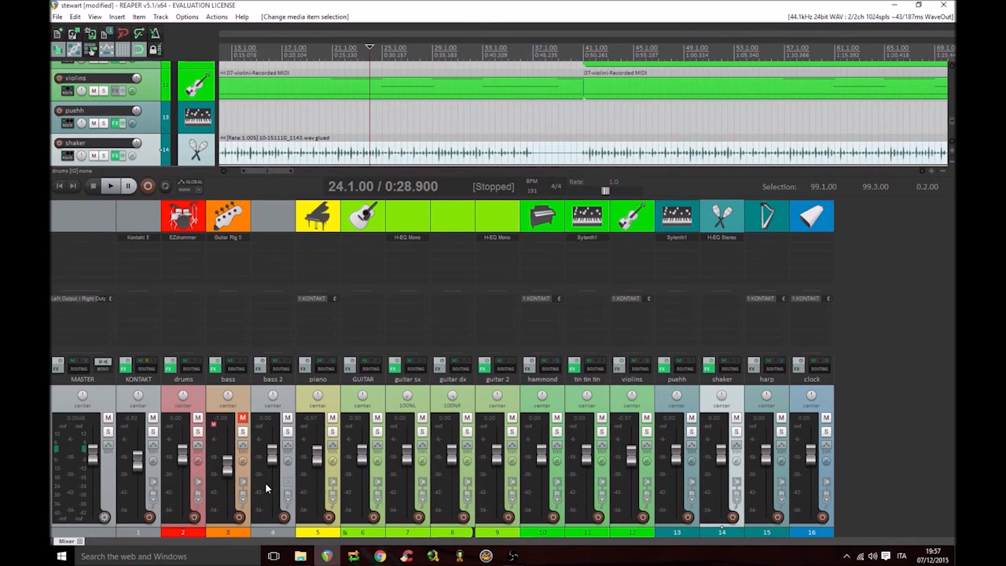
pyautogui.moveTo(462, 415)
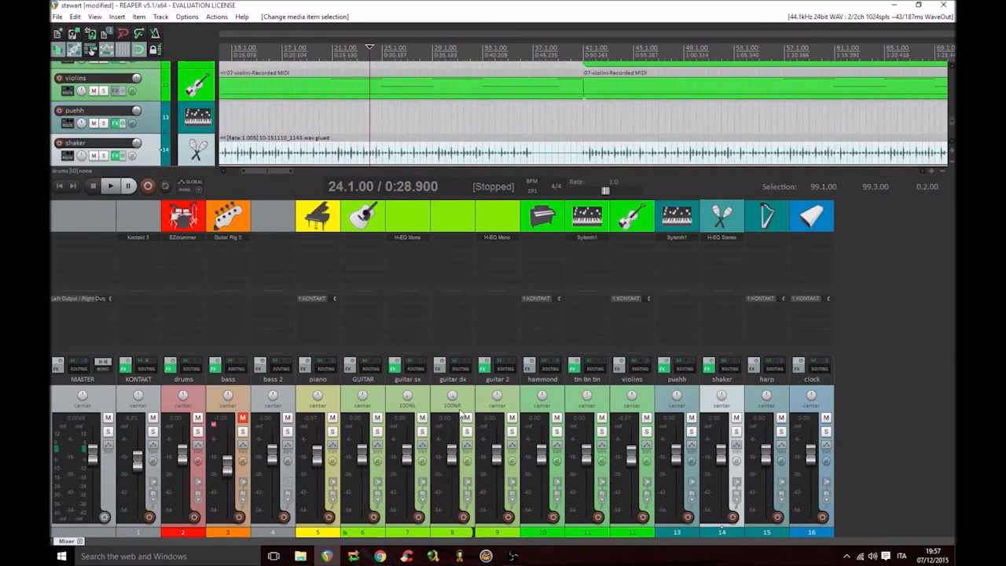
pyautogui.moveTo(154, 368)
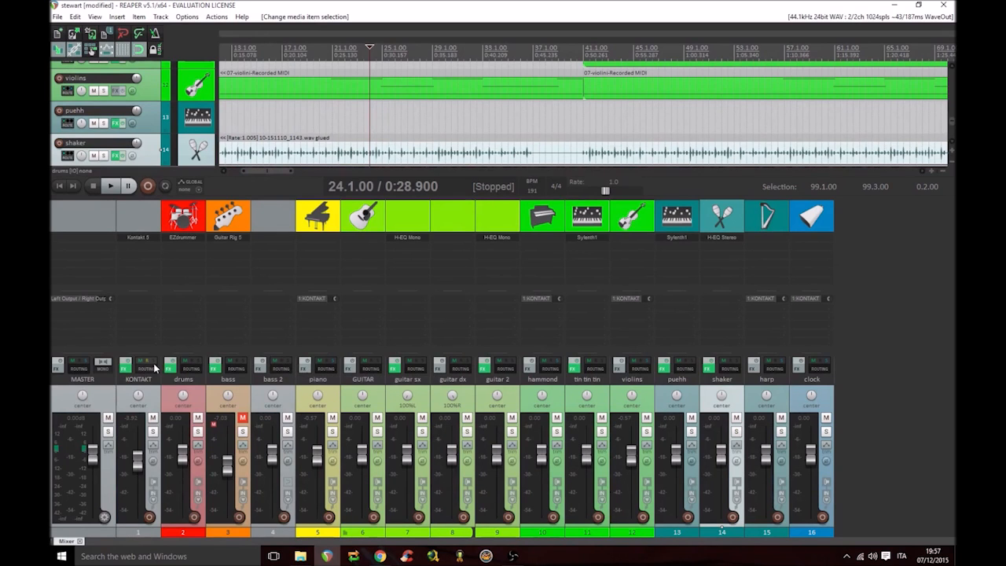
pyautogui.moveTo(91, 339)
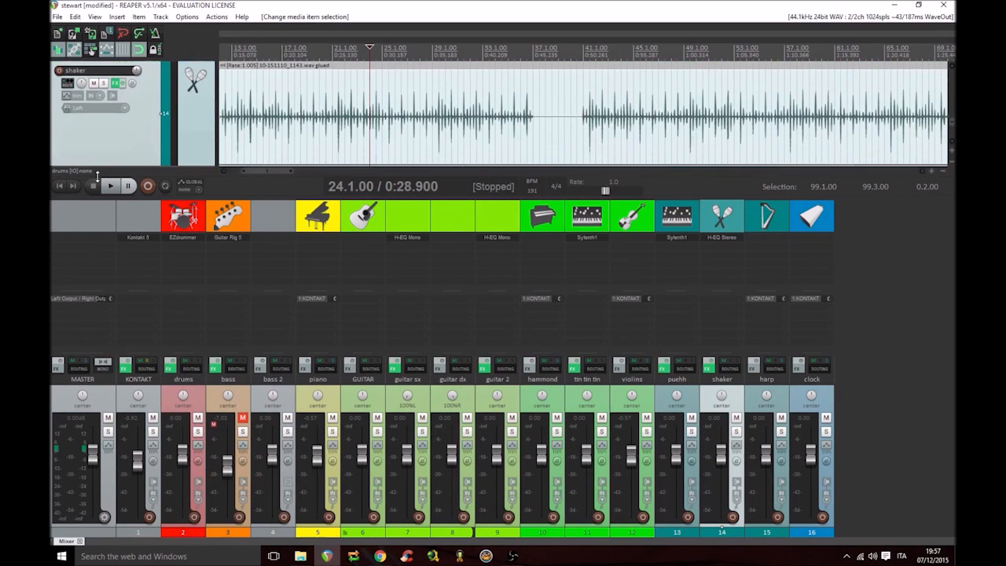
# Solo the piano track, mute it, then switch its solo back off
pyautogui.click(76, 107)
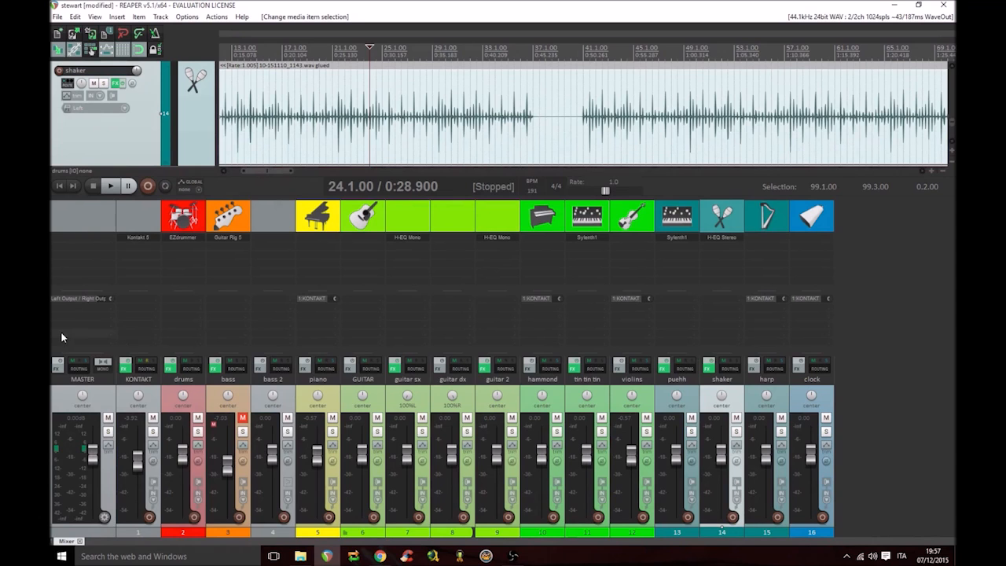
pyautogui.moveTo(314, 307)
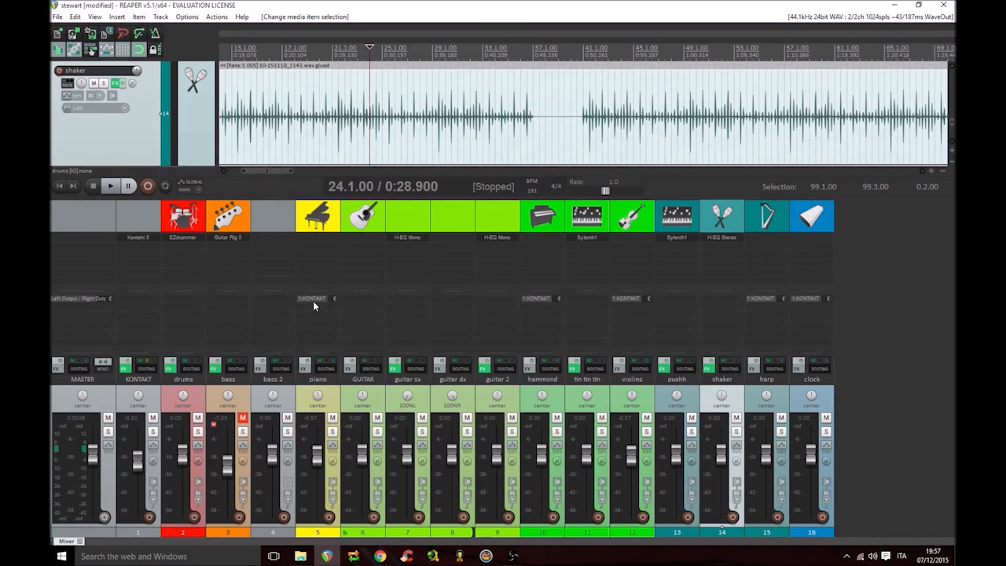
pyautogui.moveTo(307, 311)
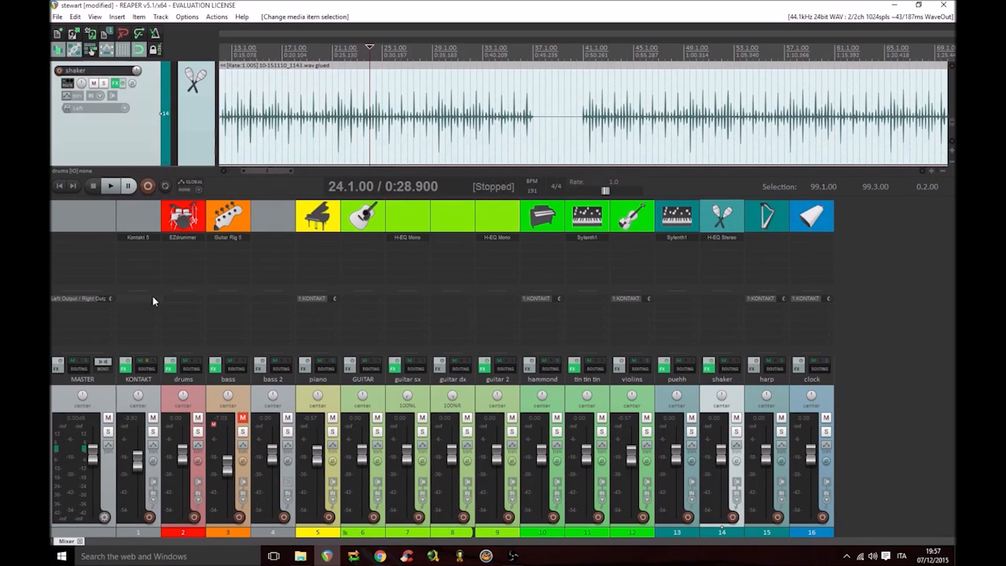
pyautogui.moveTo(275, 314)
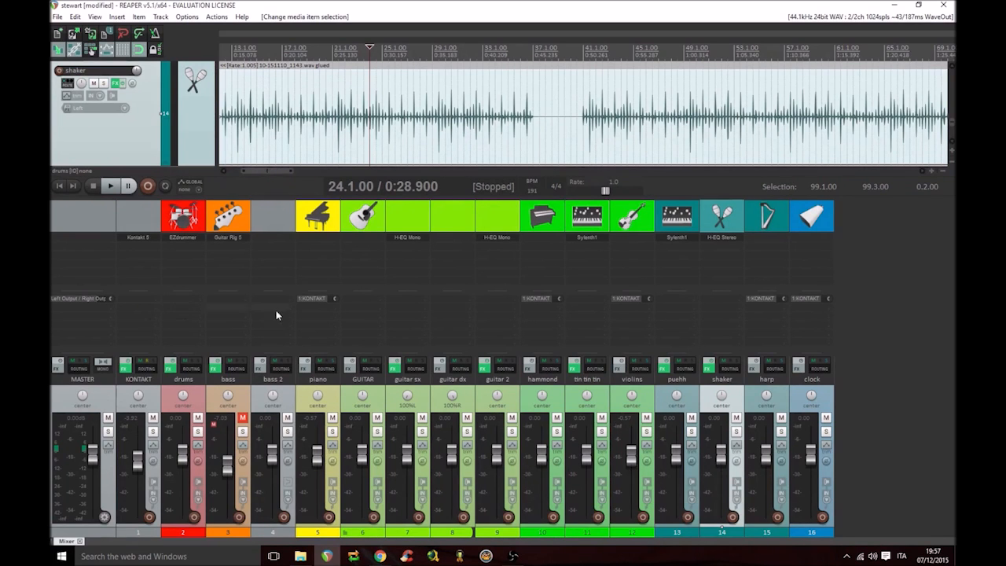
pyautogui.moveTo(264, 321)
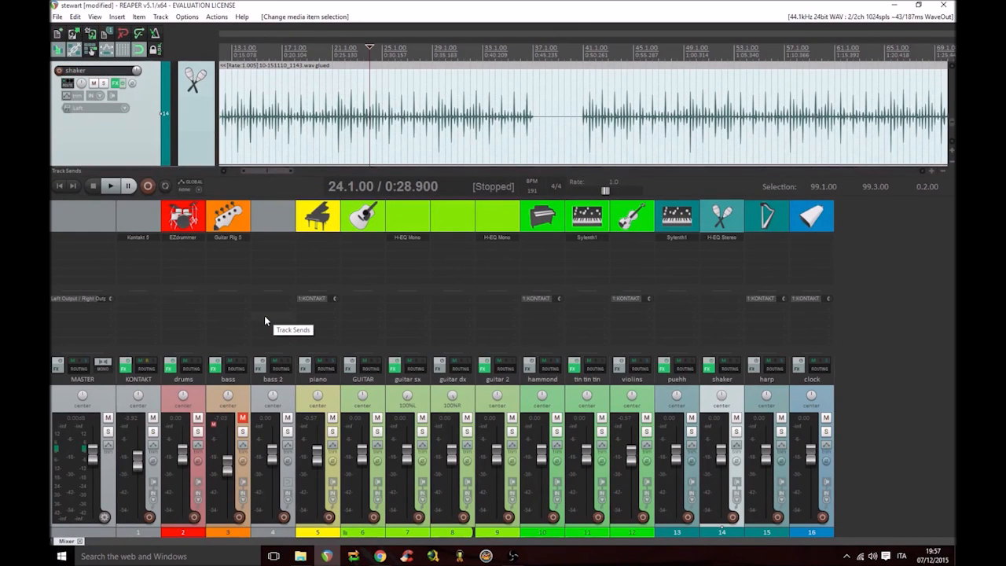
pyautogui.moveTo(362, 330)
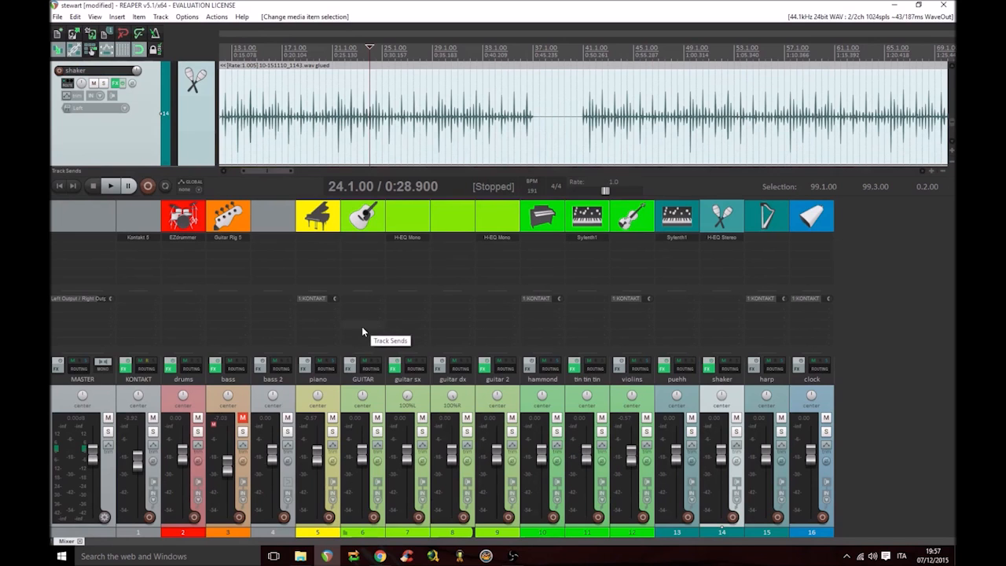
pyautogui.click(333, 430)
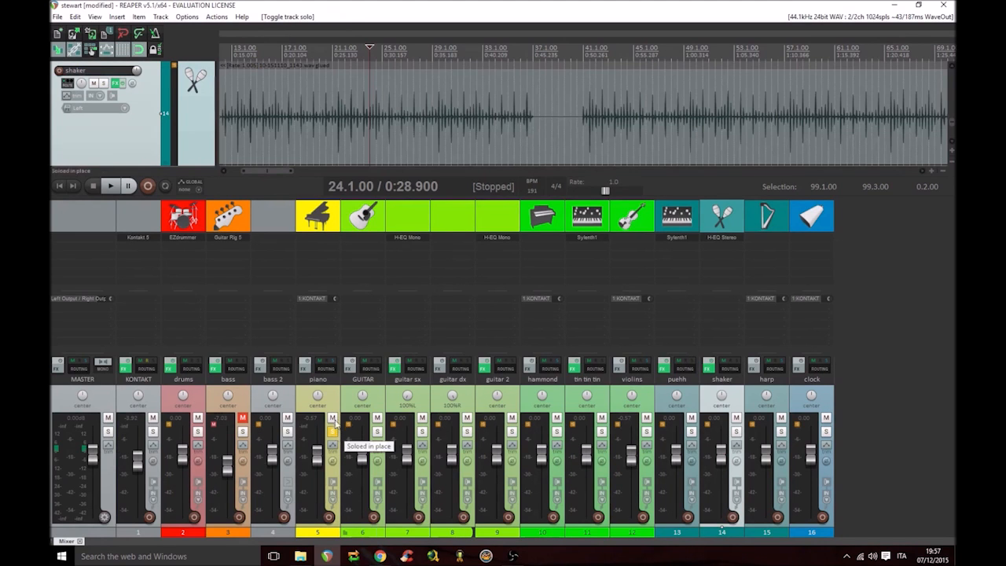
pyautogui.click(333, 418)
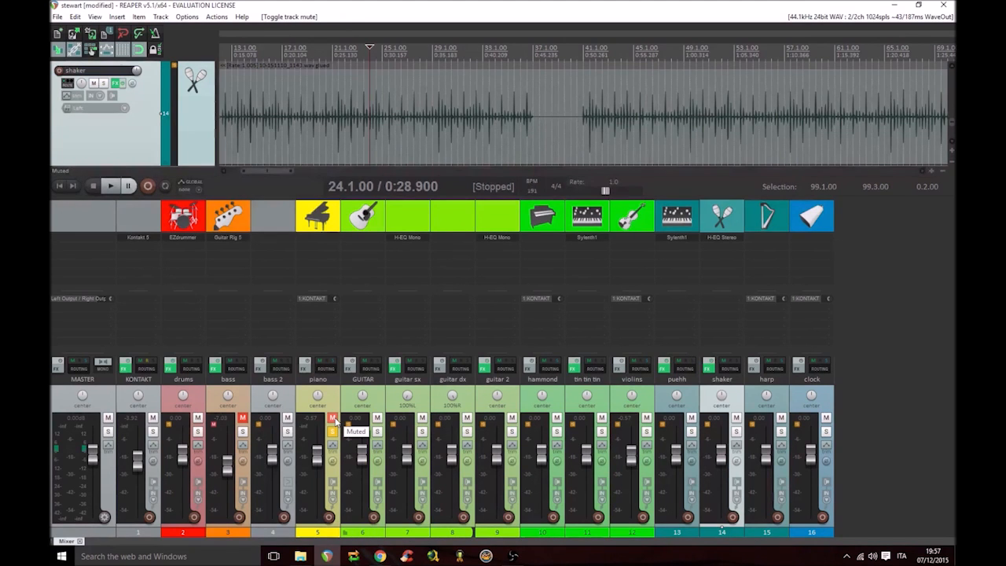
pyautogui.click(332, 418)
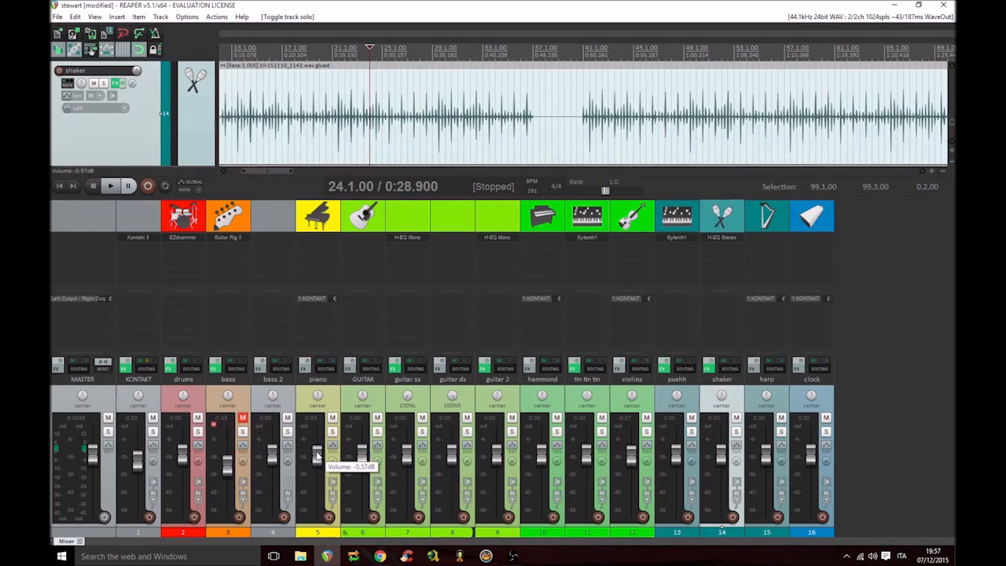
# Adjust the piano track's volume fader, then select the MASTER track
pyautogui.moveTo(317, 452); pyautogui.dragTo(317, 459)
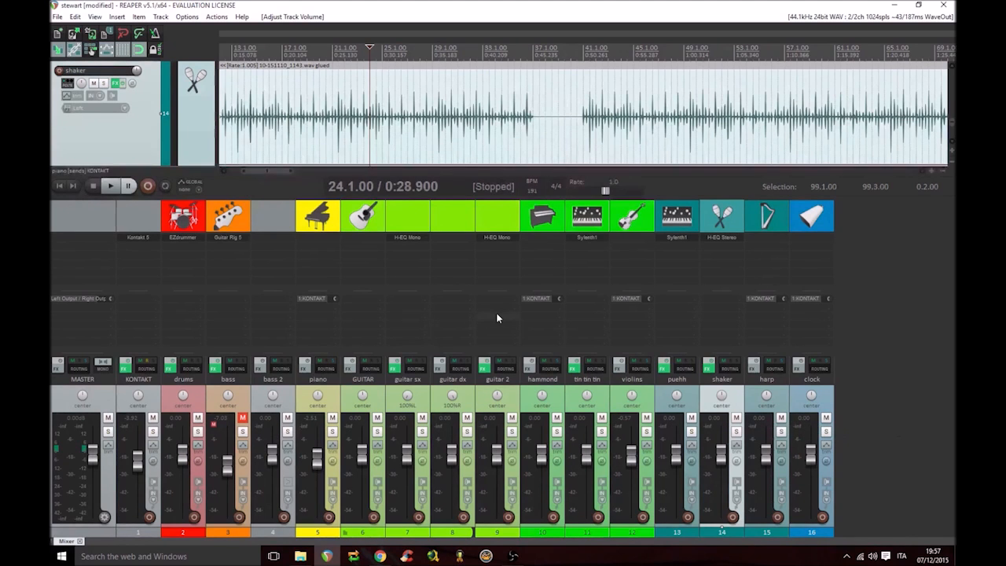
pyautogui.moveTo(218, 384)
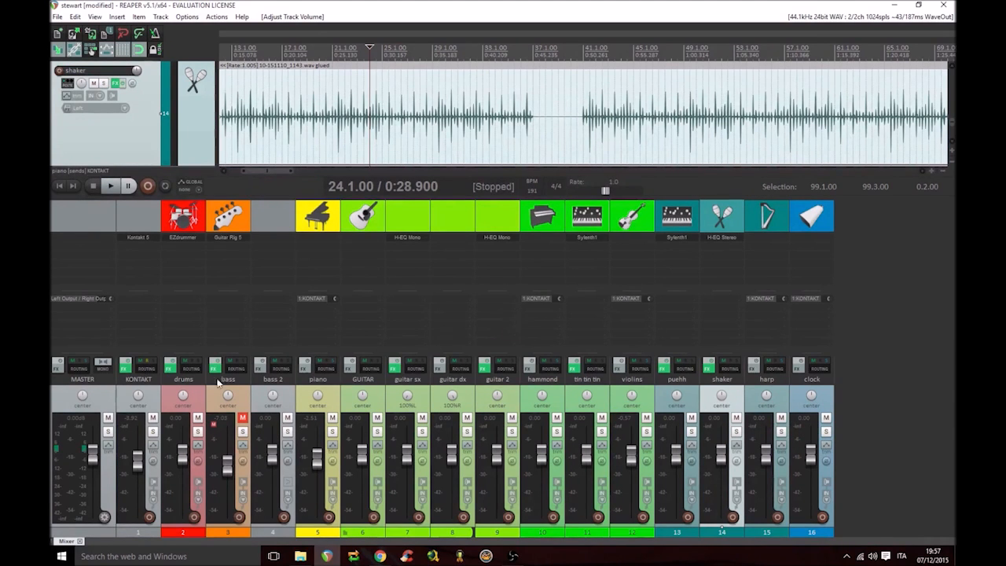
pyautogui.click(82, 396)
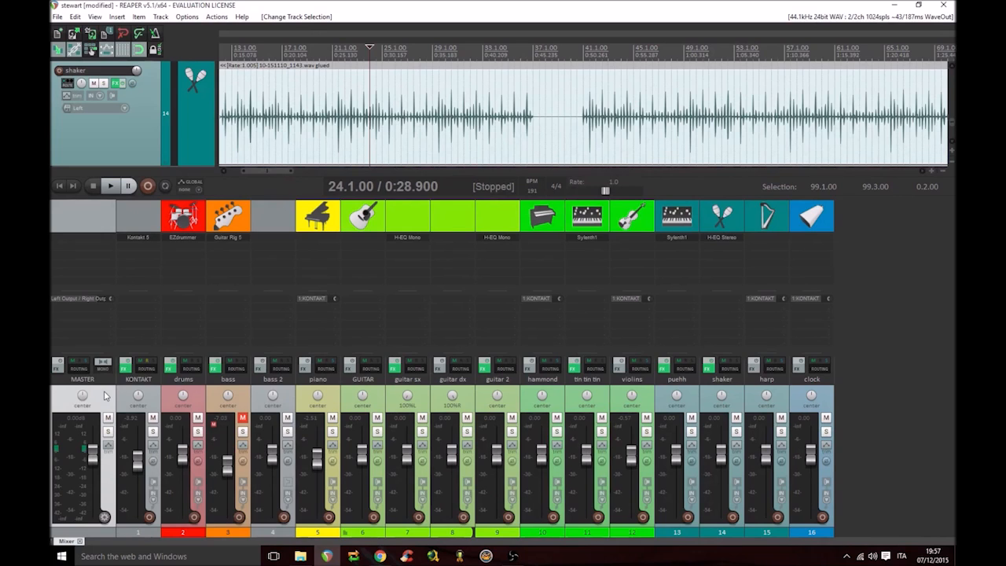